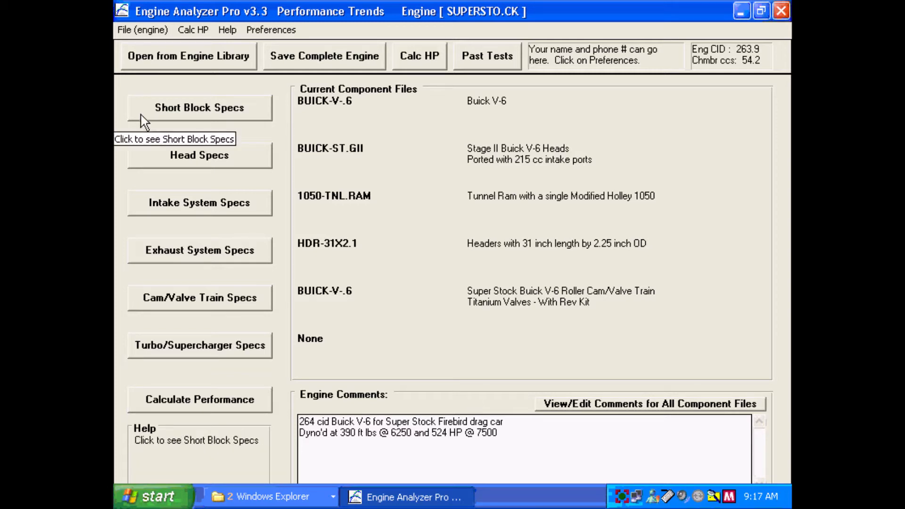
Step: Review the short block specifications, checking the rod length, and close them
click(199, 108)
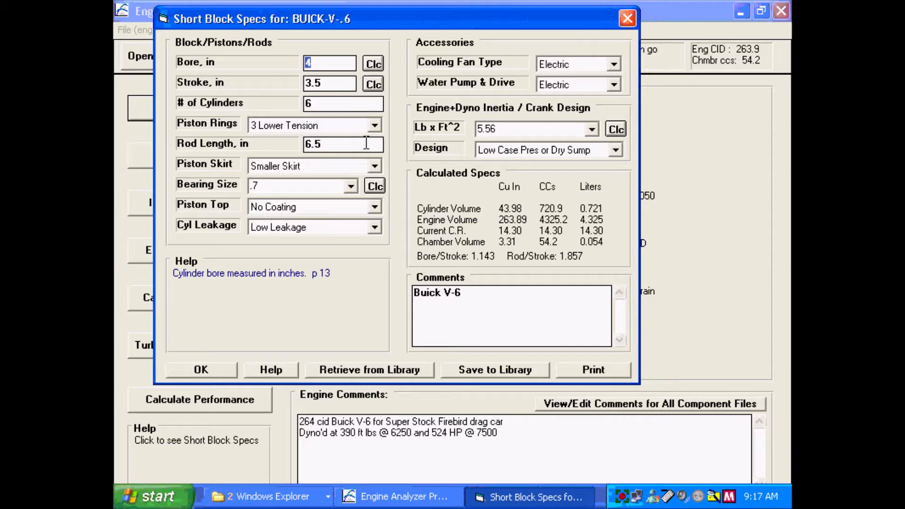
click(325, 144)
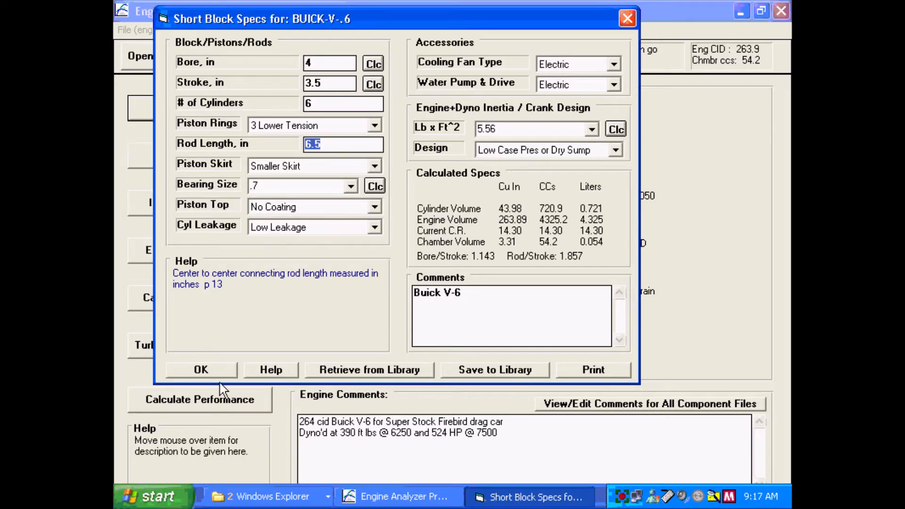
click(201, 369)
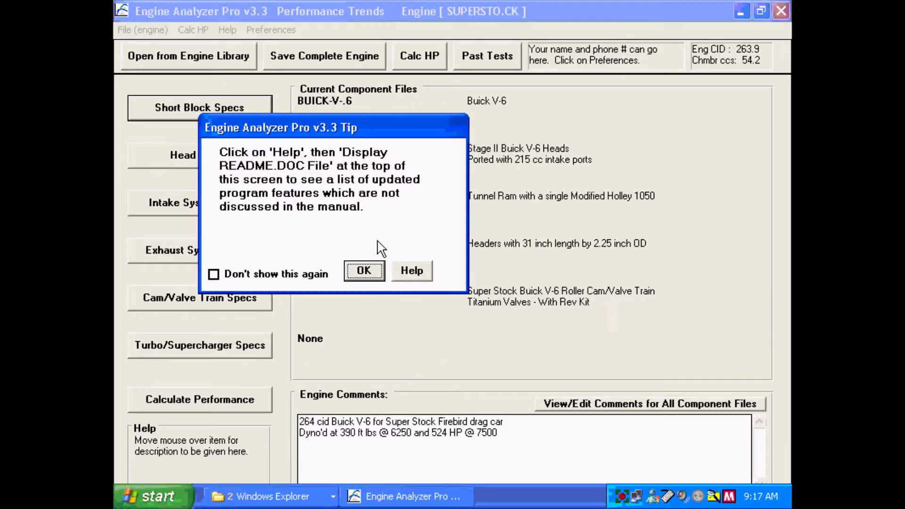
click(364, 271)
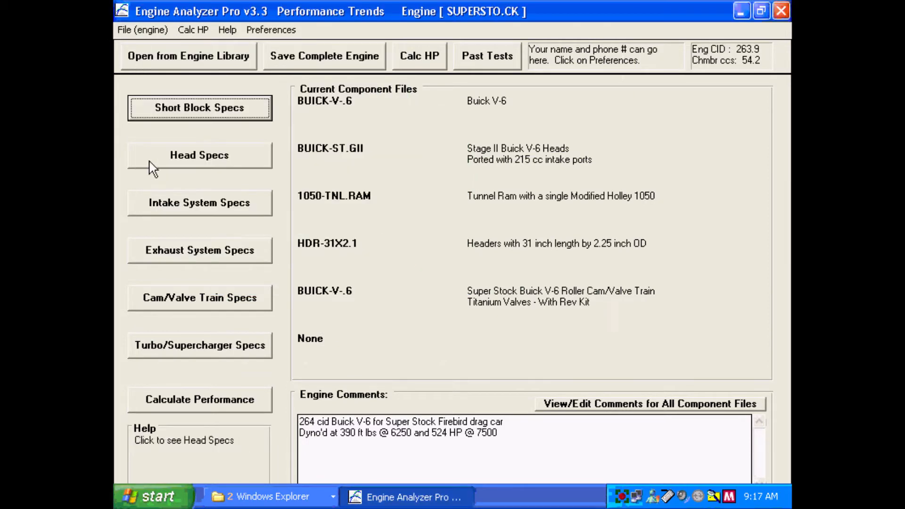
Step: Review cylinder head and cam/valve train specs, checking intake max lobe lift and valve lash
click(200, 155)
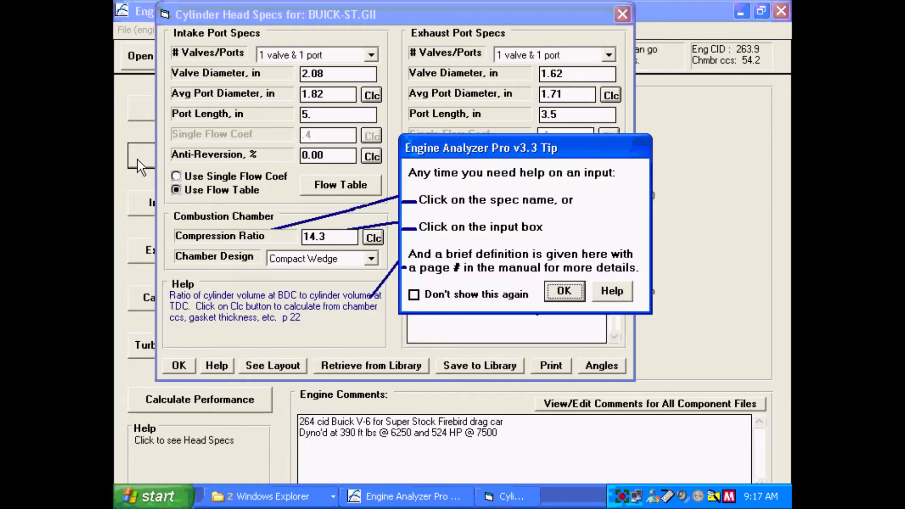
click(564, 290)
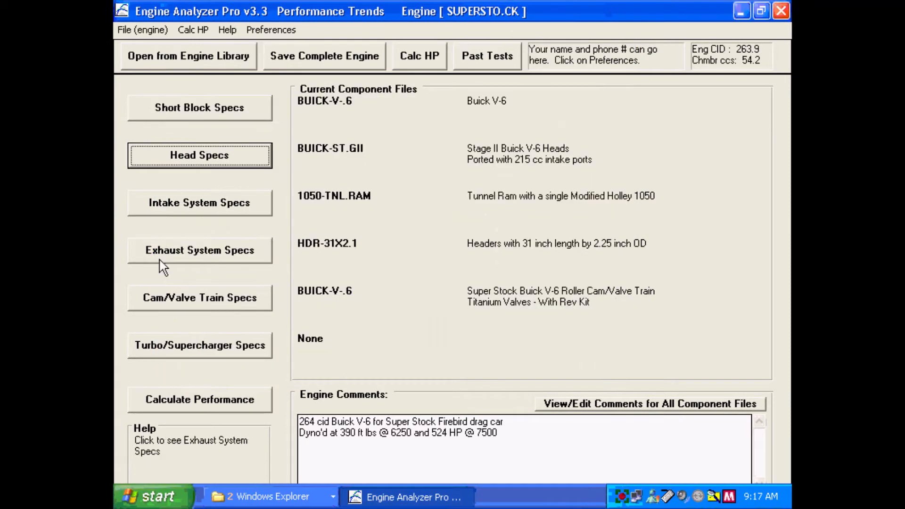
click(200, 298)
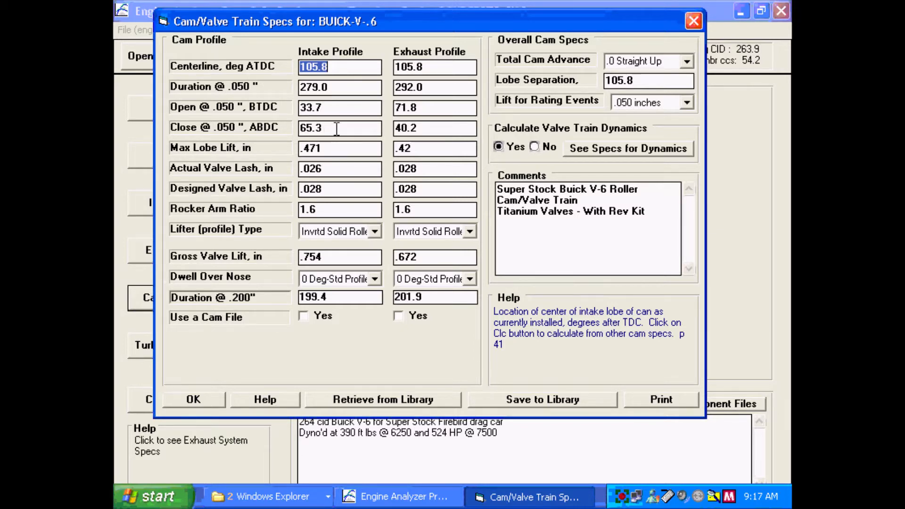
mouse_move(387, 221)
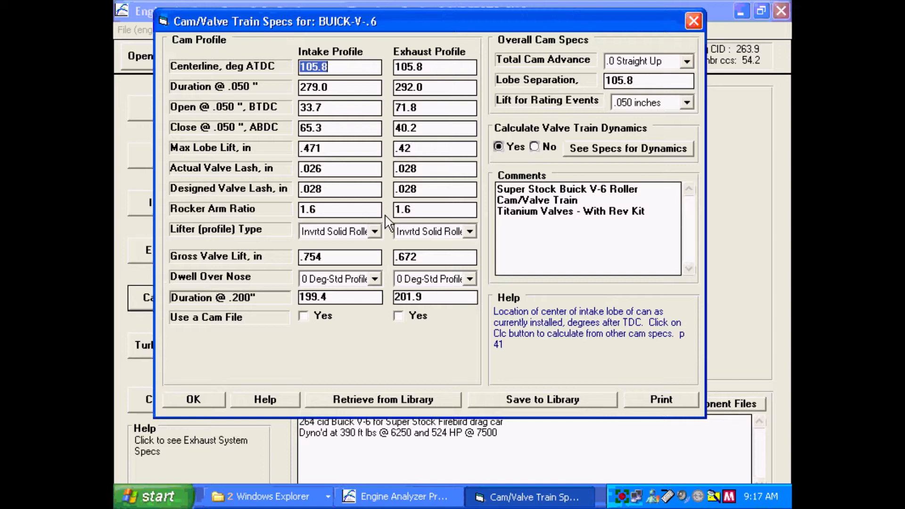
click(329, 149)
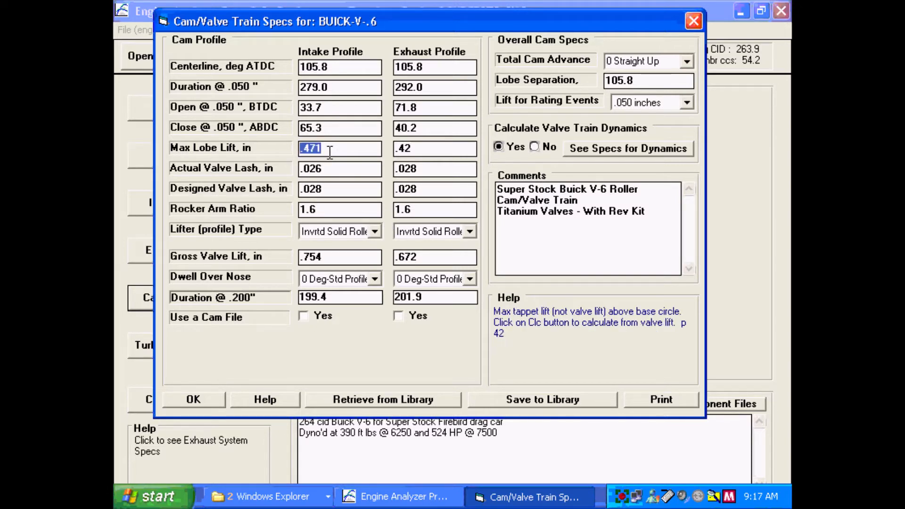
click(340, 188)
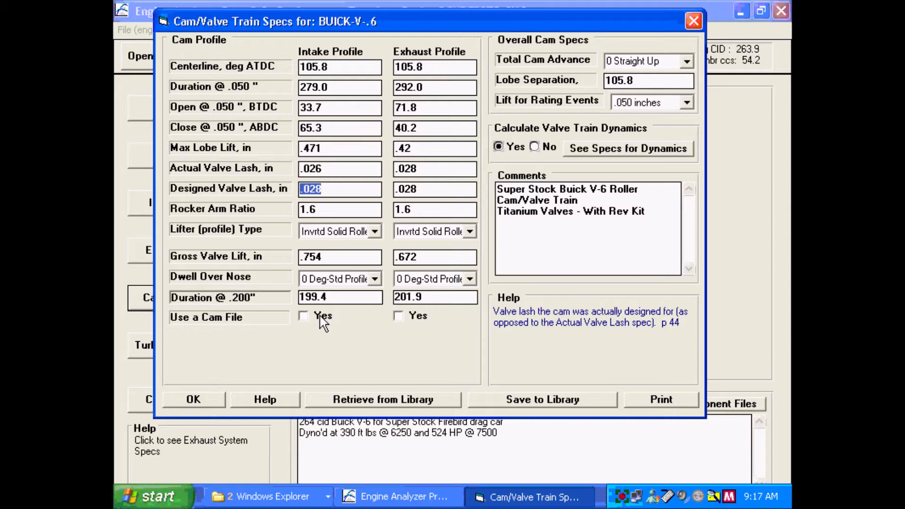
Step: Base the intake profile on a chosen cam file, check lobe centerline, and run Calc HP
click(304, 317)
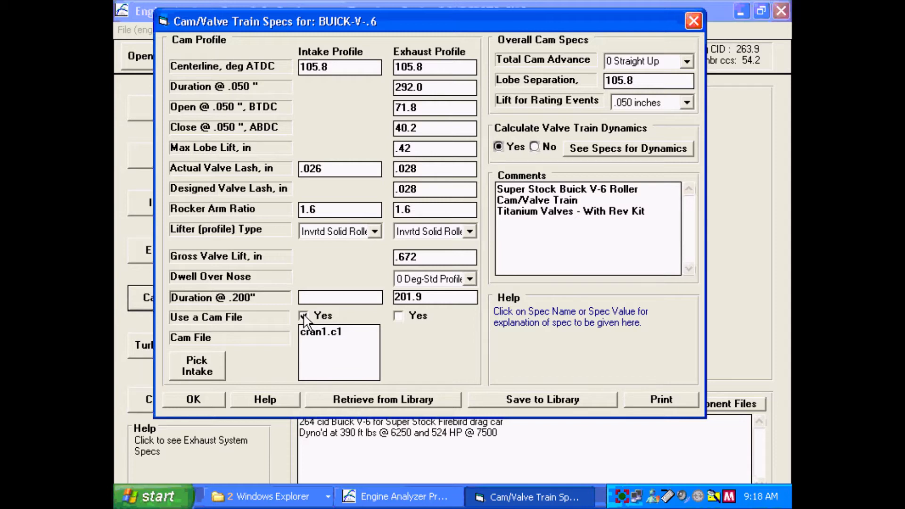
click(305, 316)
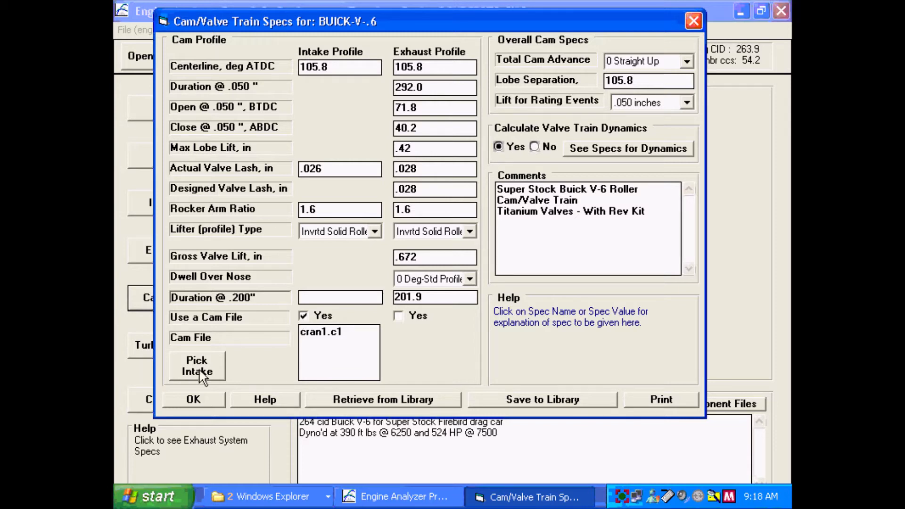
click(196, 366)
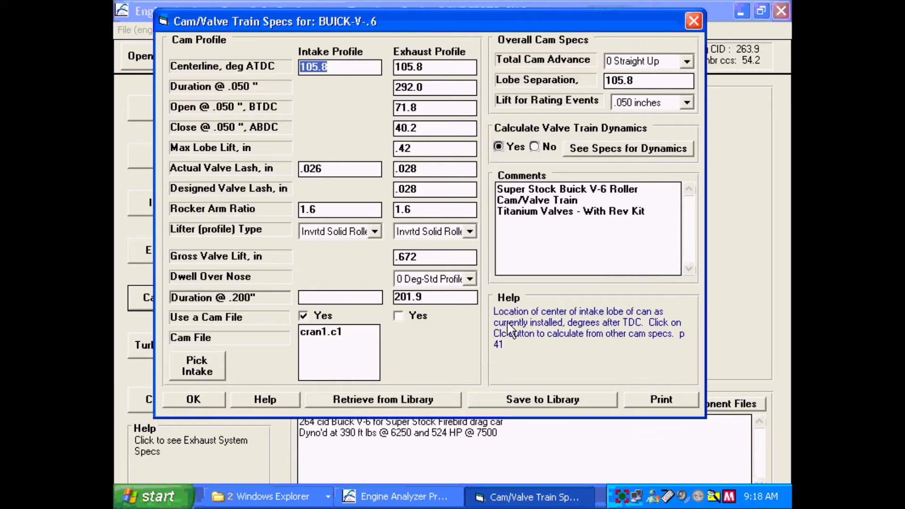
click(303, 316)
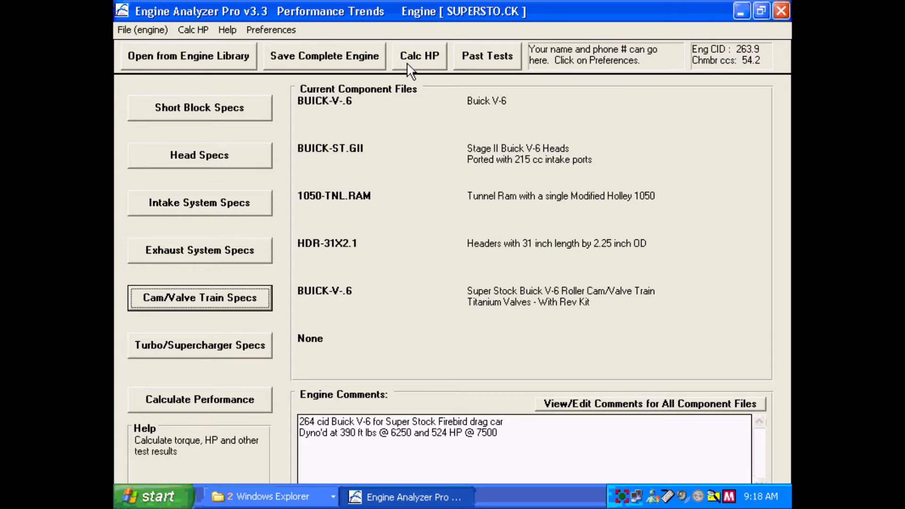
click(419, 56)
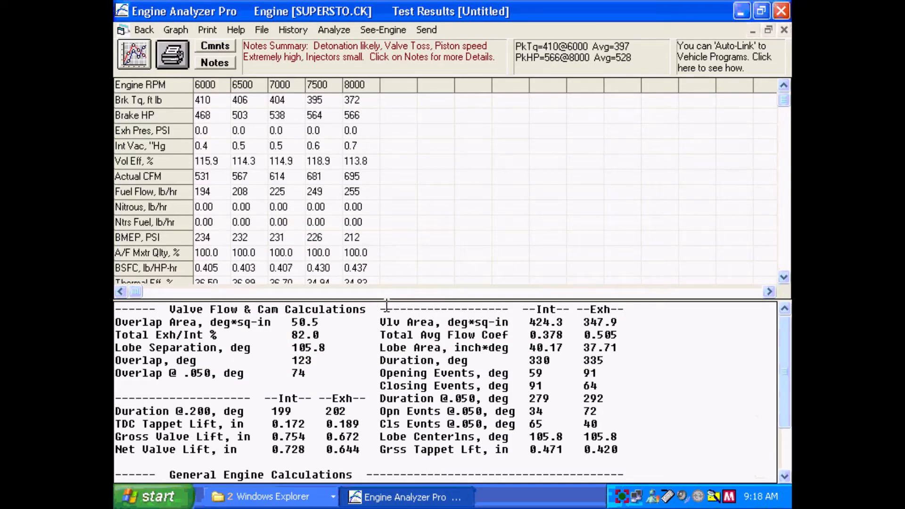
mouse_move(383, 29)
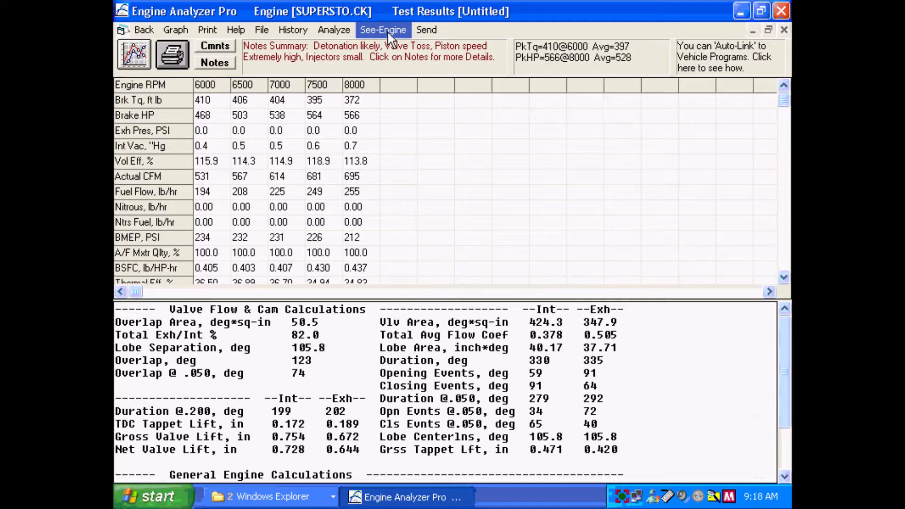
Step: Show Watch Chamber and Valves and move the crank to the valve overlap point
click(383, 30)
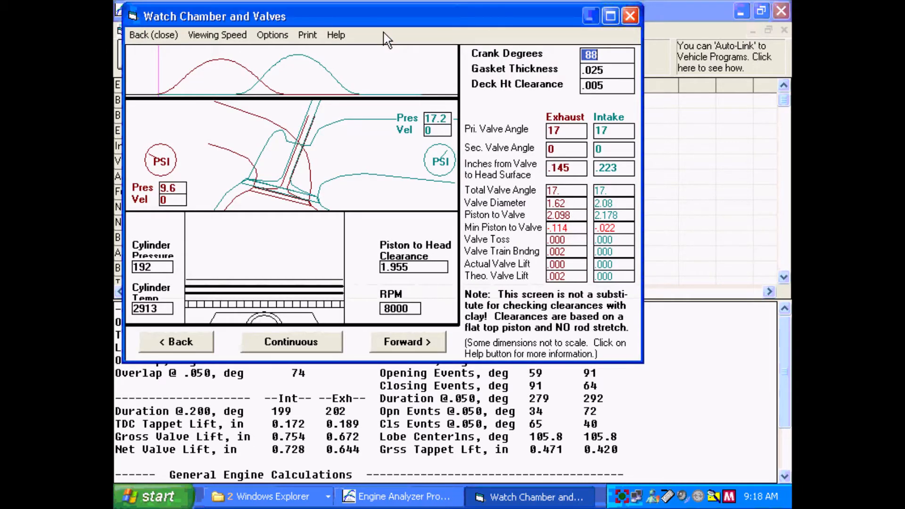
mouse_move(255, 92)
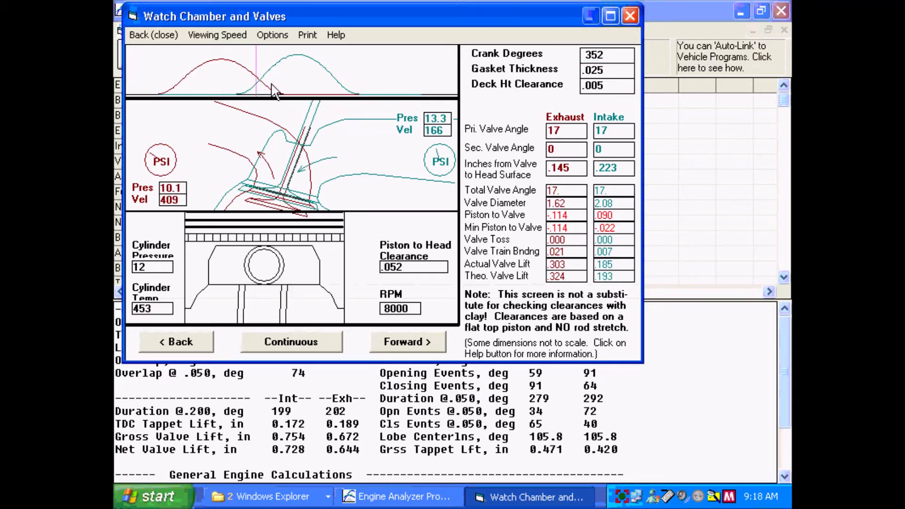
click(407, 343)
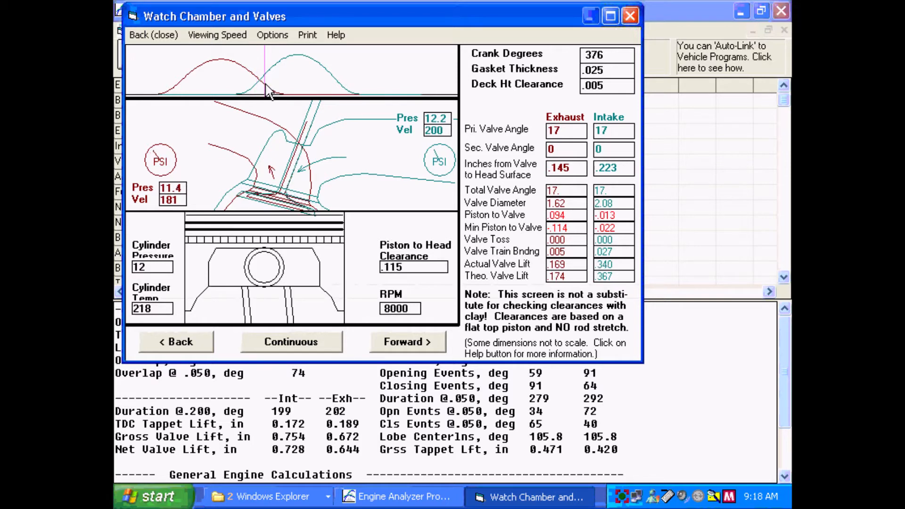
mouse_move(266, 96)
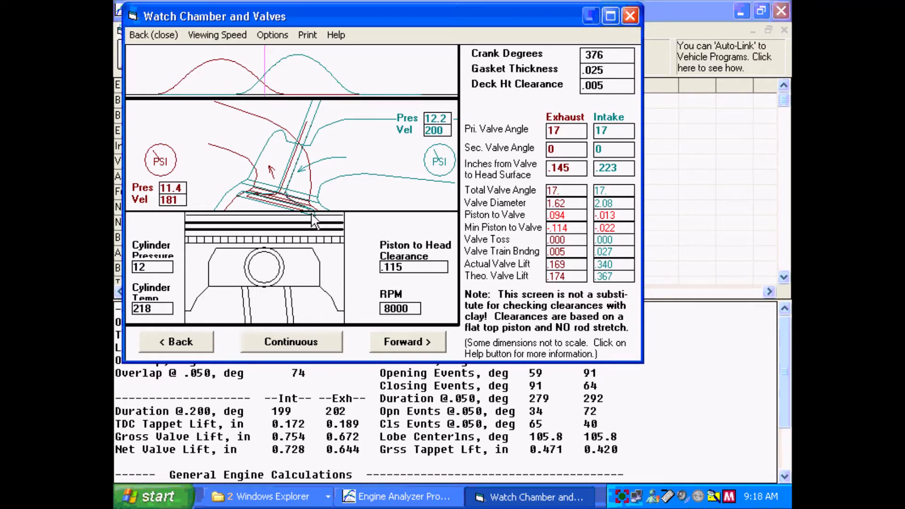
mouse_move(410, 207)
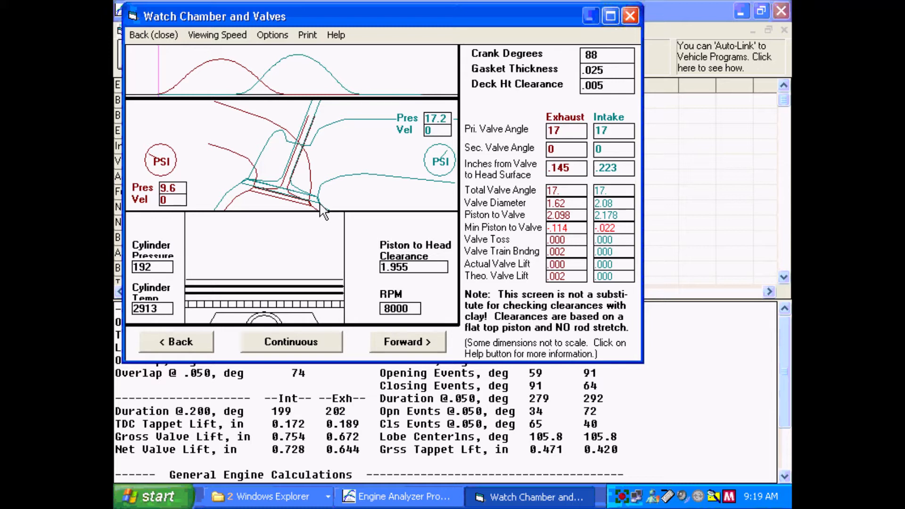
mouse_move(349, 210)
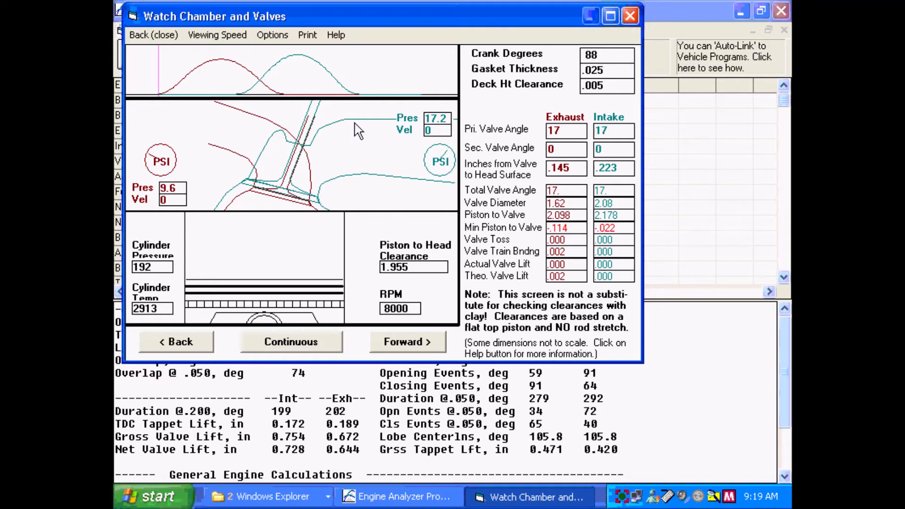
mouse_move(445, 196)
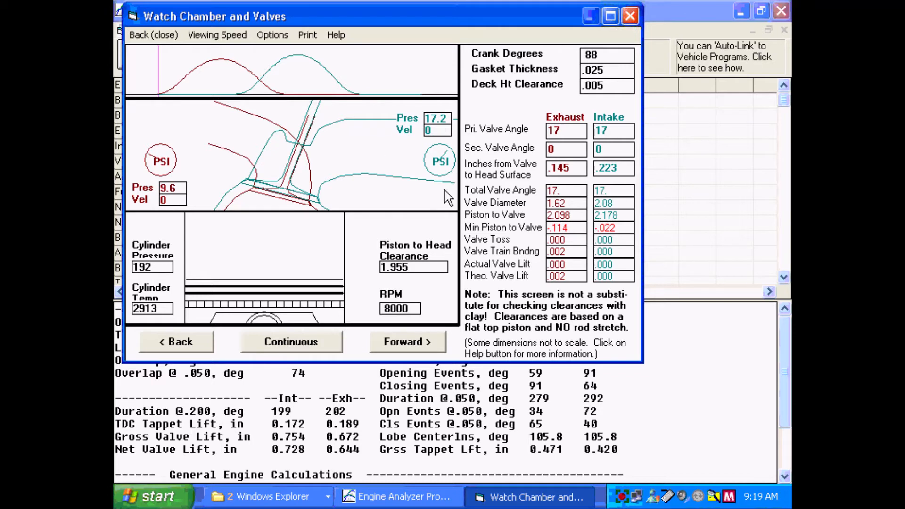
mouse_move(580, 236)
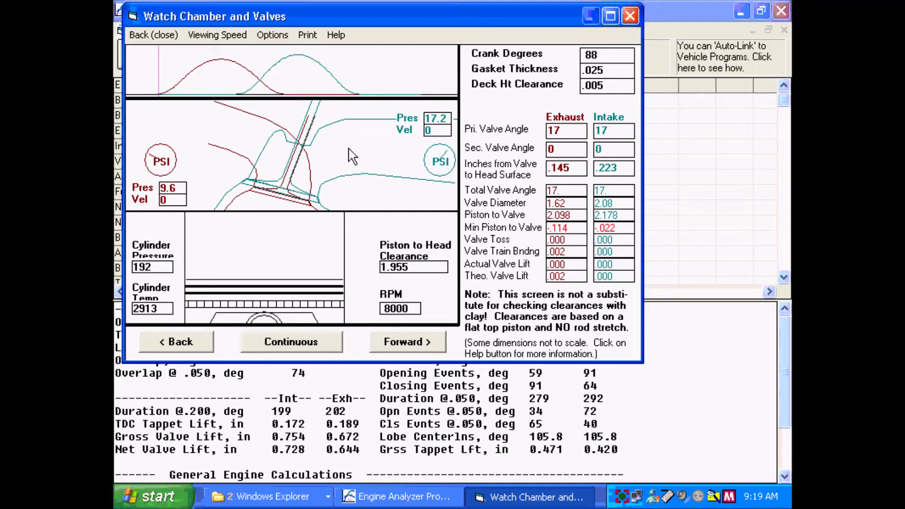
mouse_move(262, 91)
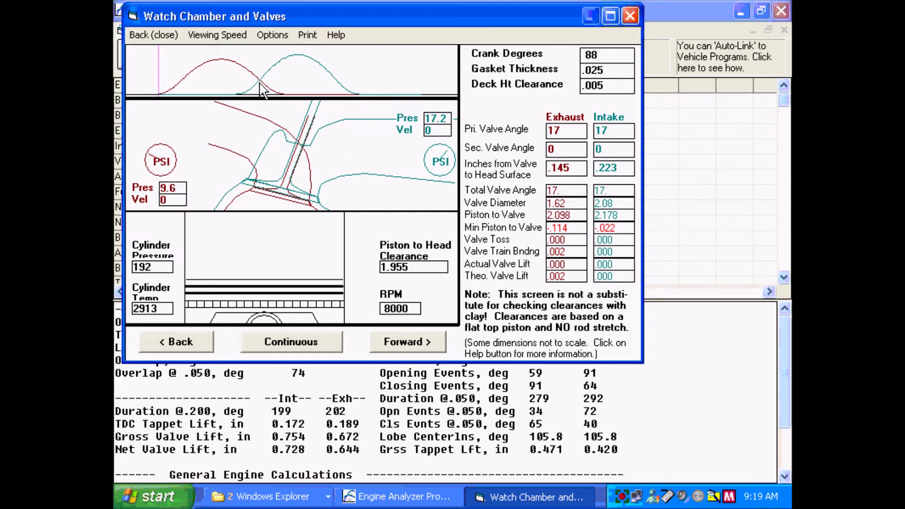
Step: Jump near TDC and step the crank to 352 degrees, the -.114 exhaust clearance minimum
click(407, 342)
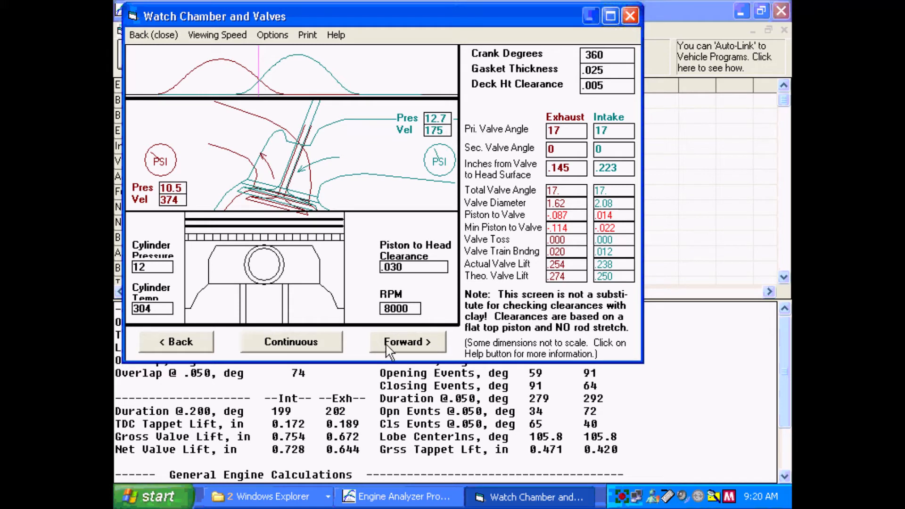
click(407, 342)
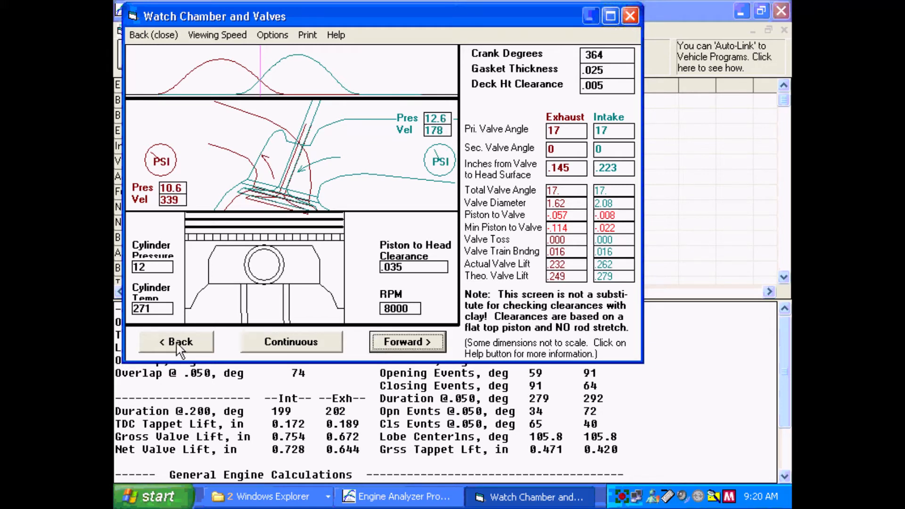
click(175, 343)
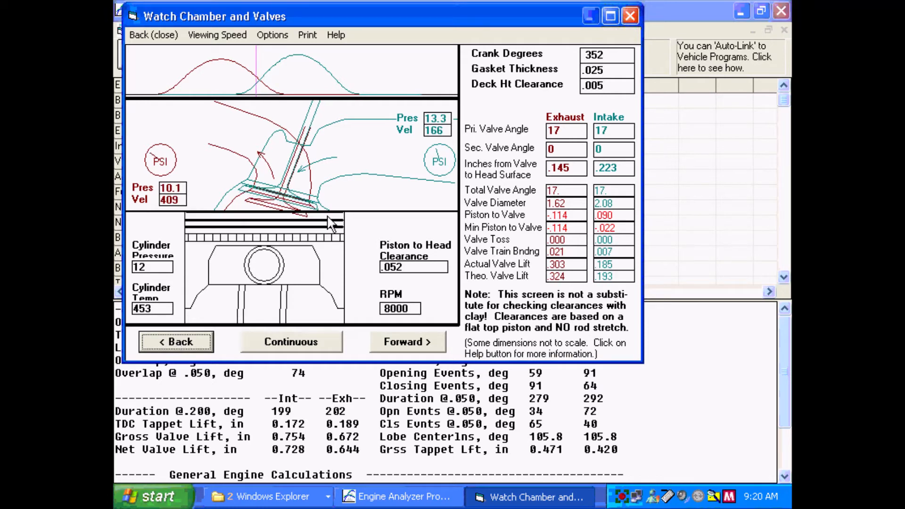
mouse_move(305, 225)
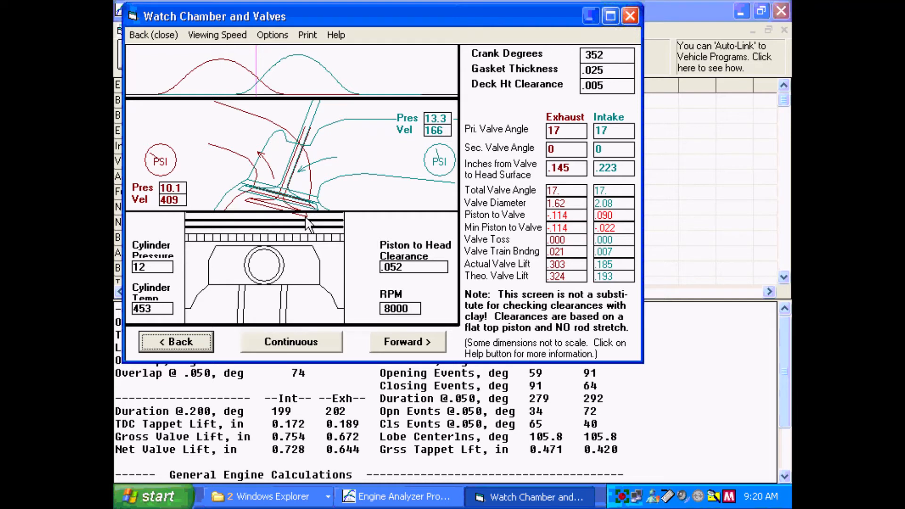
mouse_move(655, 244)
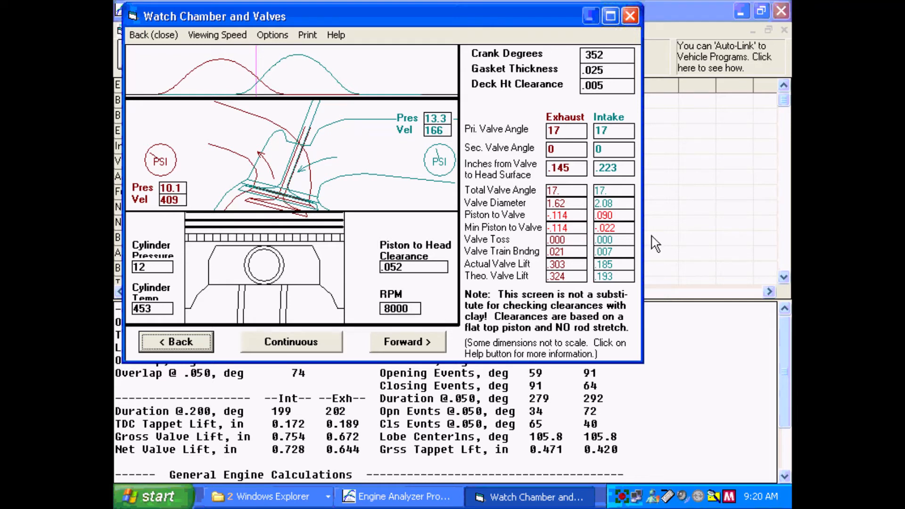
mouse_move(627, 243)
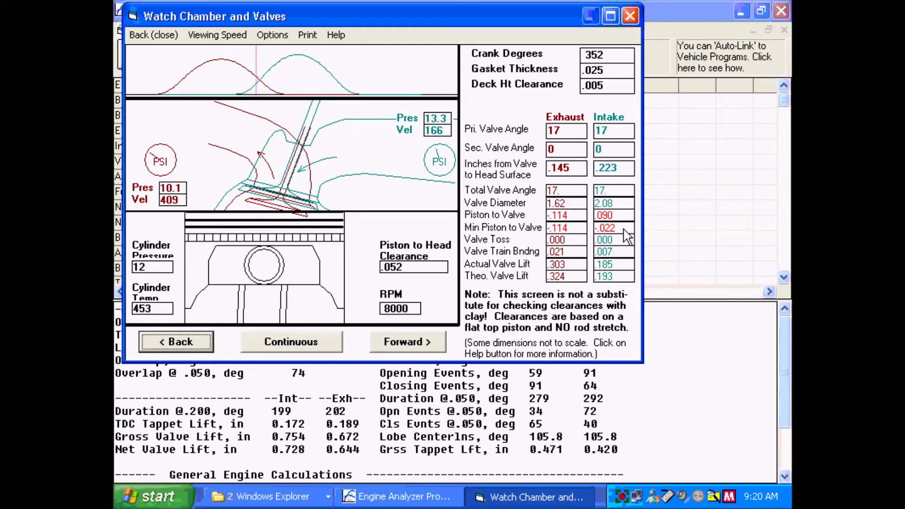
mouse_move(271, 296)
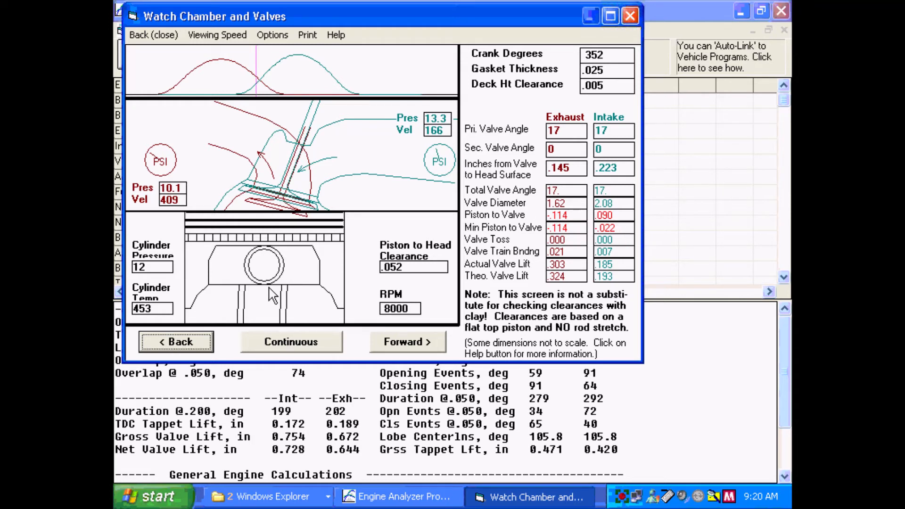
Step: Run the chamber and valves animation continuously through several cycles
click(290, 343)
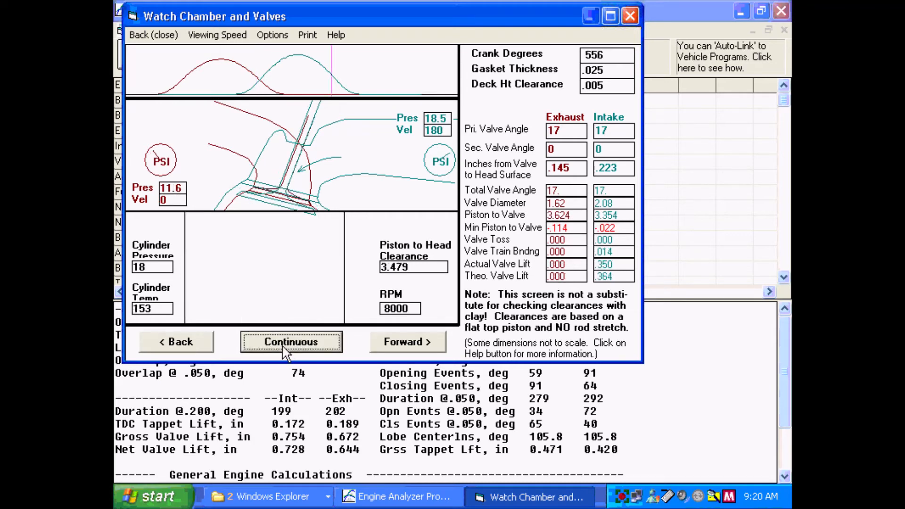
click(290, 342)
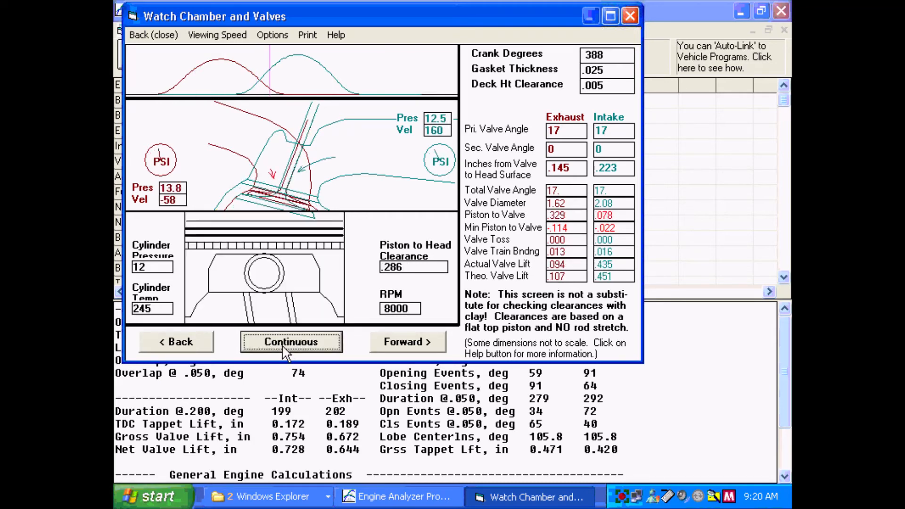
click(290, 342)
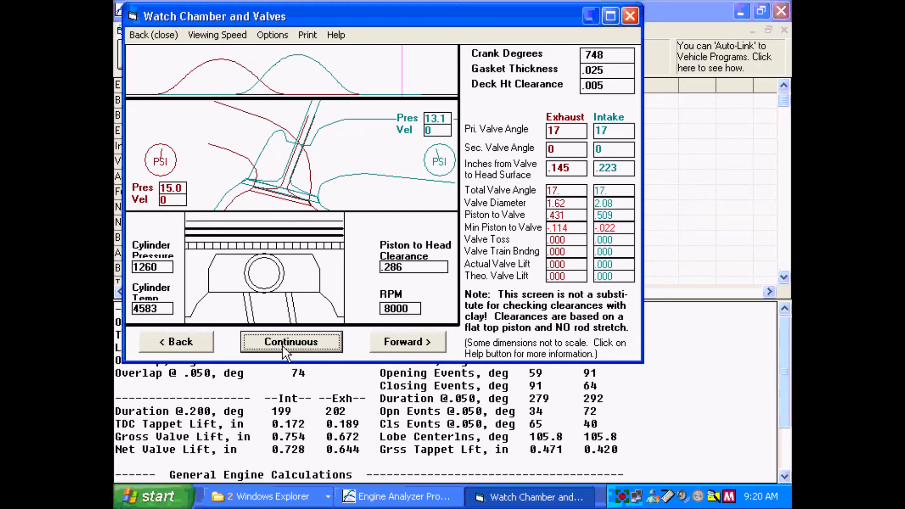
click(291, 343)
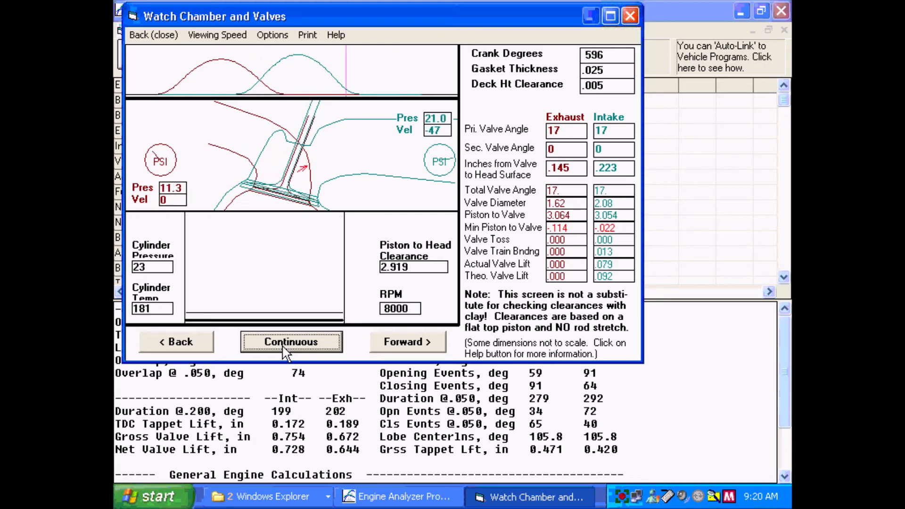
click(291, 342)
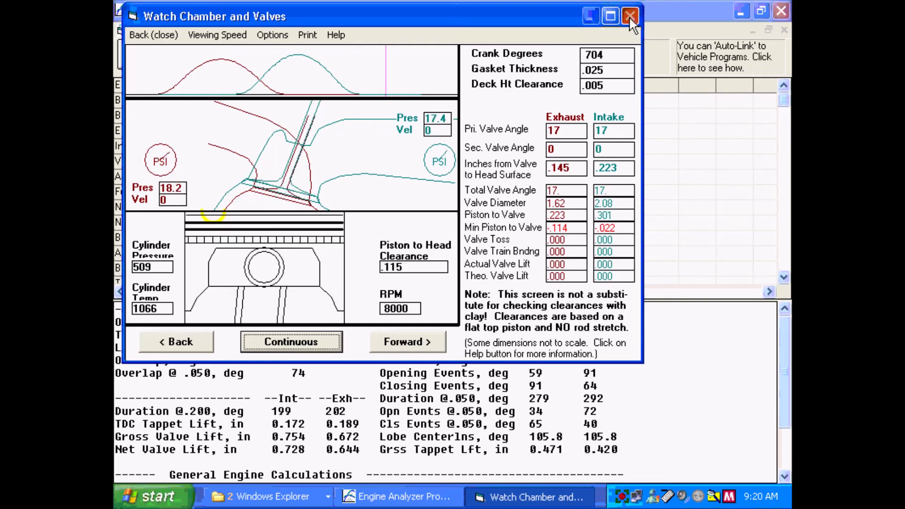
Step: Close the chamber view, go back to the main screen, and save these as Last results
click(628, 15)
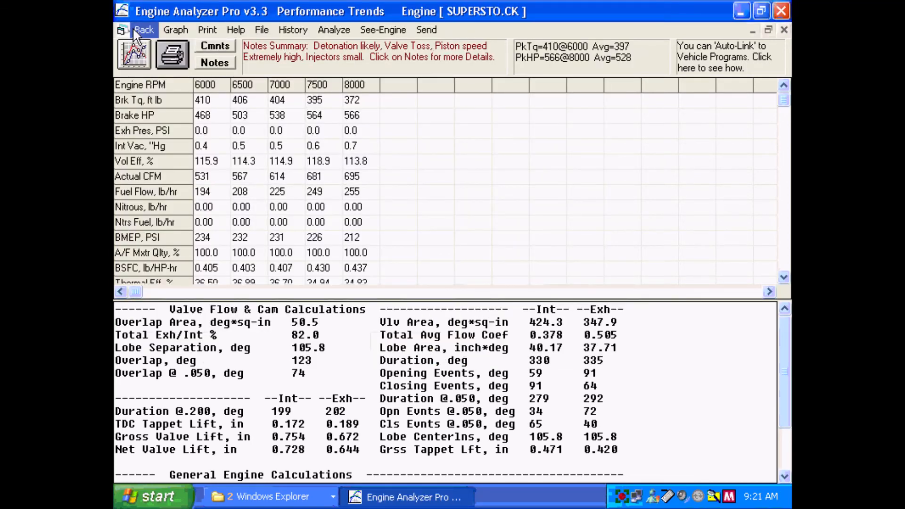
click(143, 29)
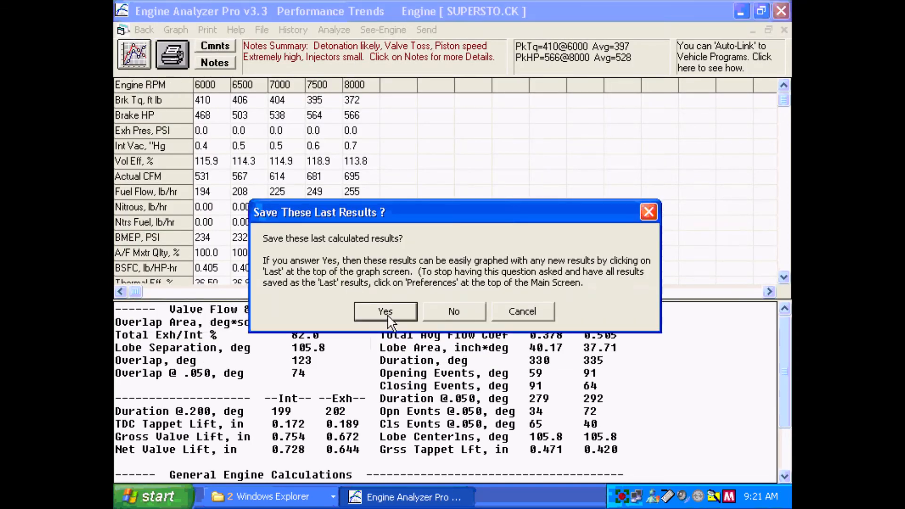
click(385, 311)
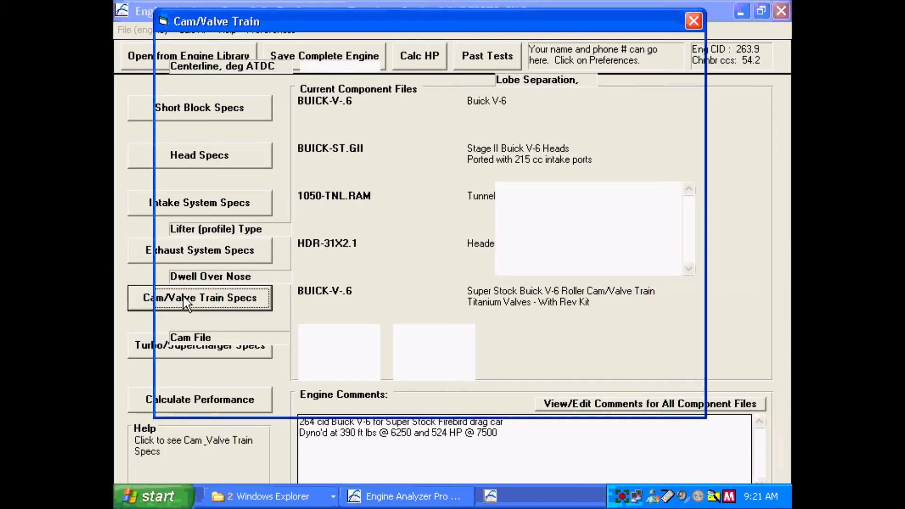
Step: Set Total Cam Advance to 4 in Cam/Valve Train Specs and accept the change
click(200, 298)
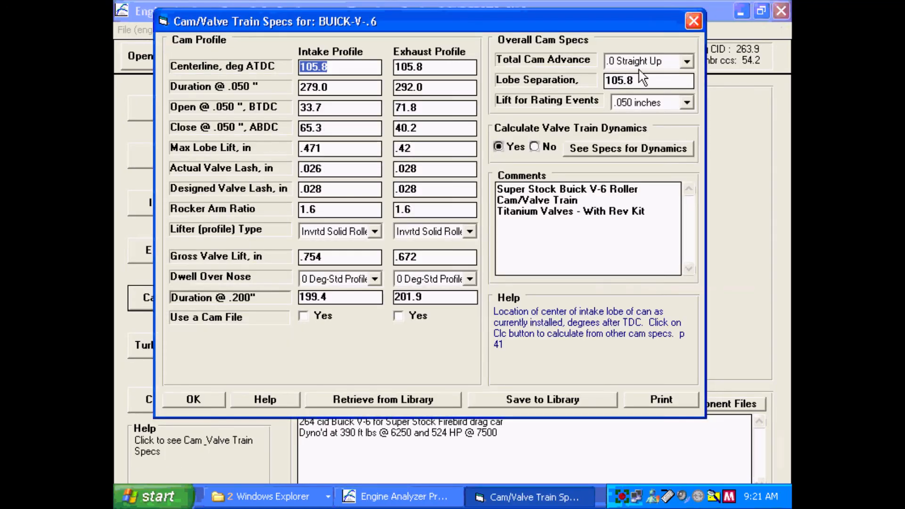
click(687, 61)
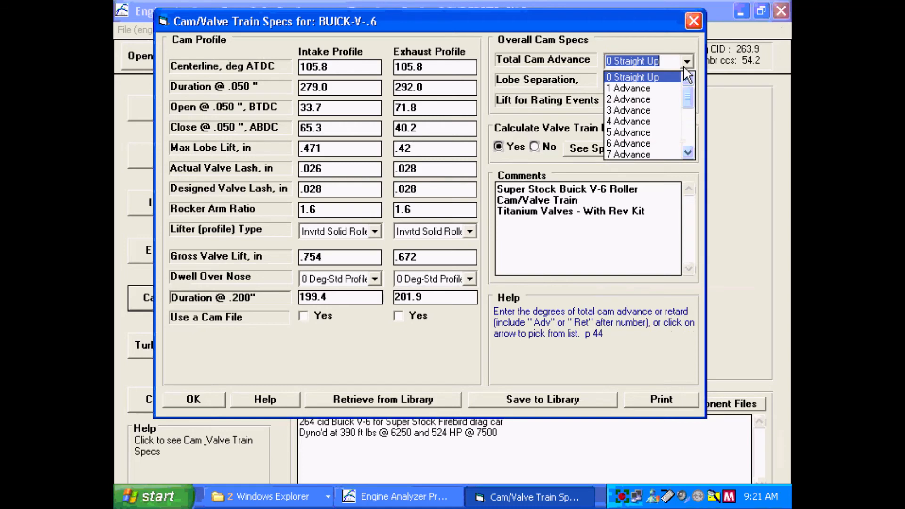
click(630, 121)
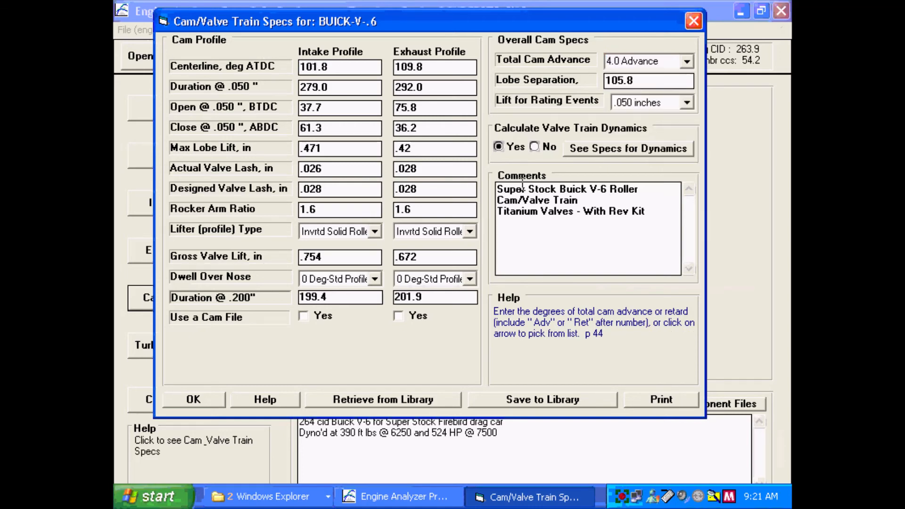
click(193, 399)
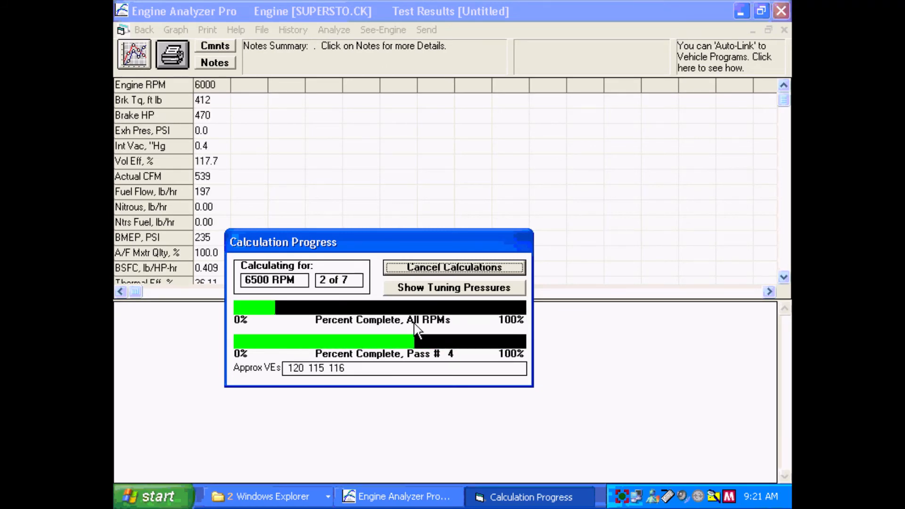
Step: Show tuning pressures during the recalculation, then cancel back to normal results
click(454, 287)
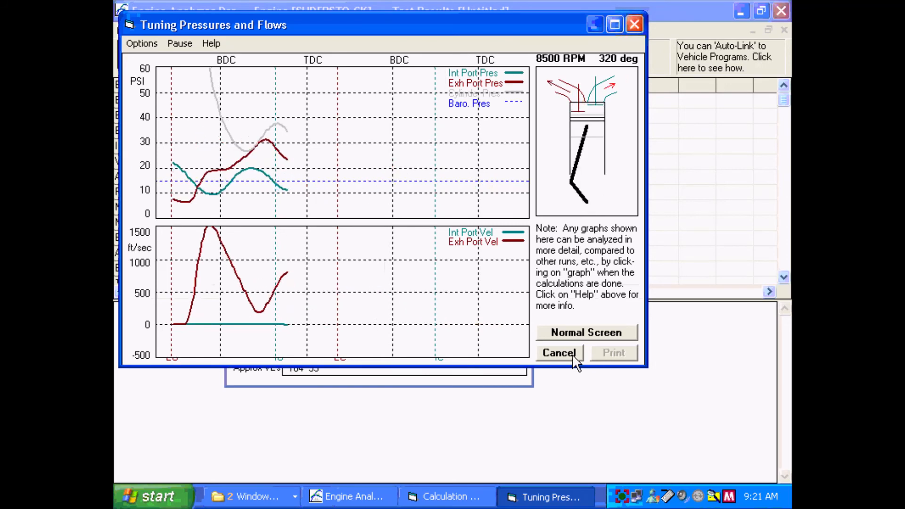
click(559, 353)
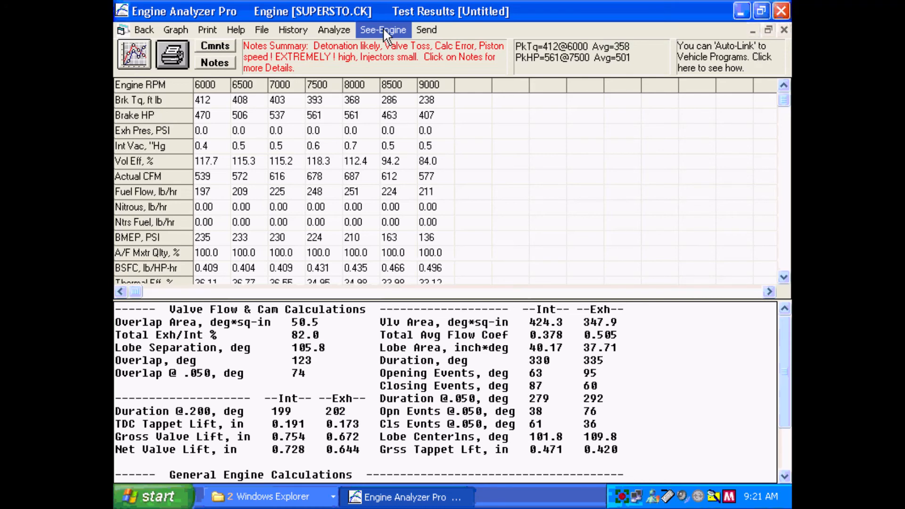
Step: Reopen Watch Chamber and Valves showing -.090 exhaust and -.050 intake minimum clearances
click(383, 29)
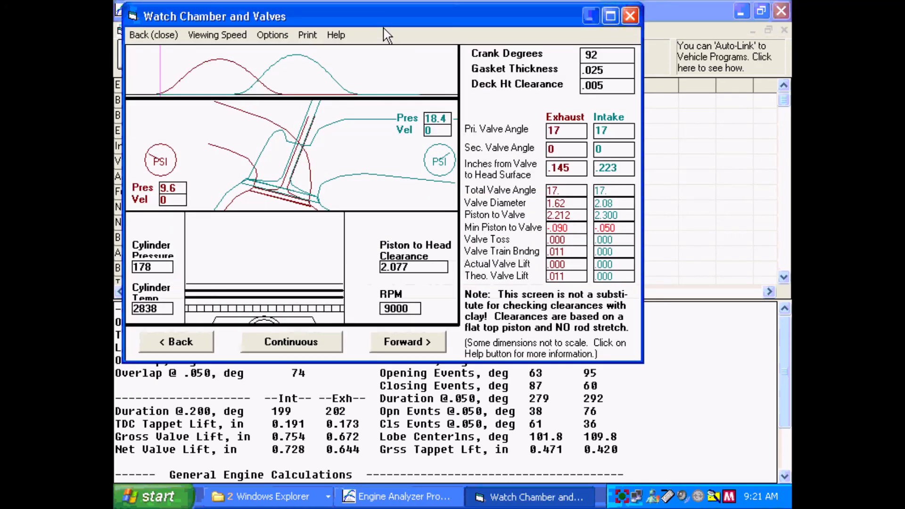
mouse_move(577, 236)
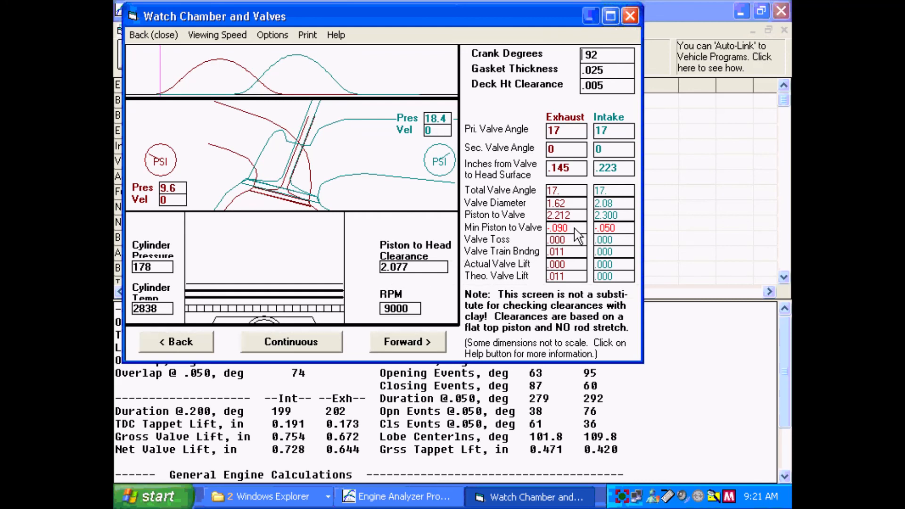
mouse_move(626, 240)
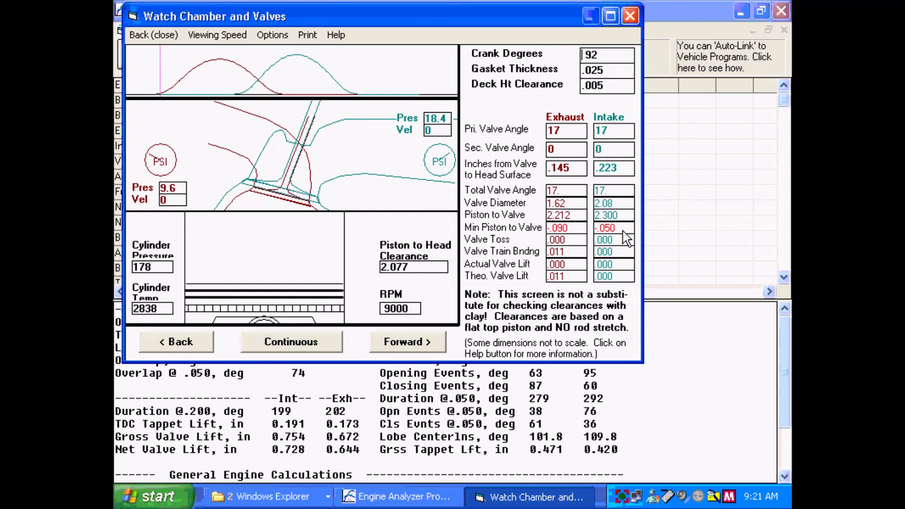